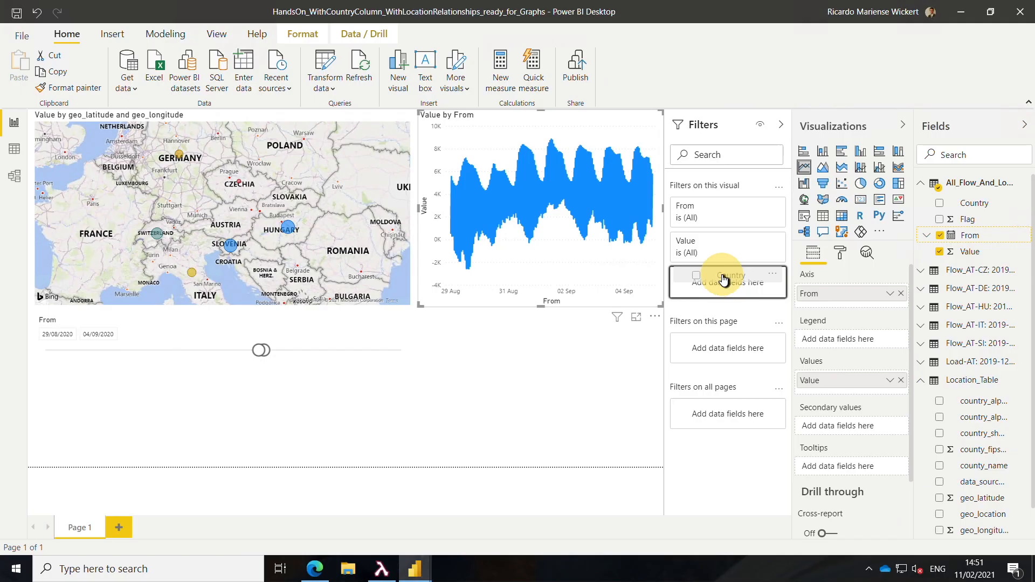
# Step: Restrict the Value by From line chart to Country AT via its visual-level filter
pyautogui.click(726, 277)
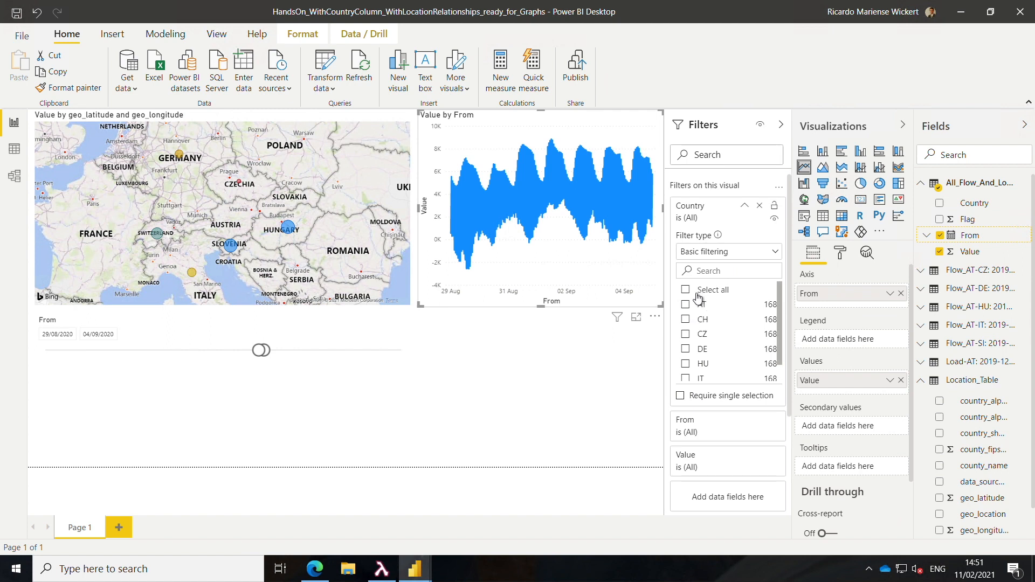
pyautogui.click(687, 304)
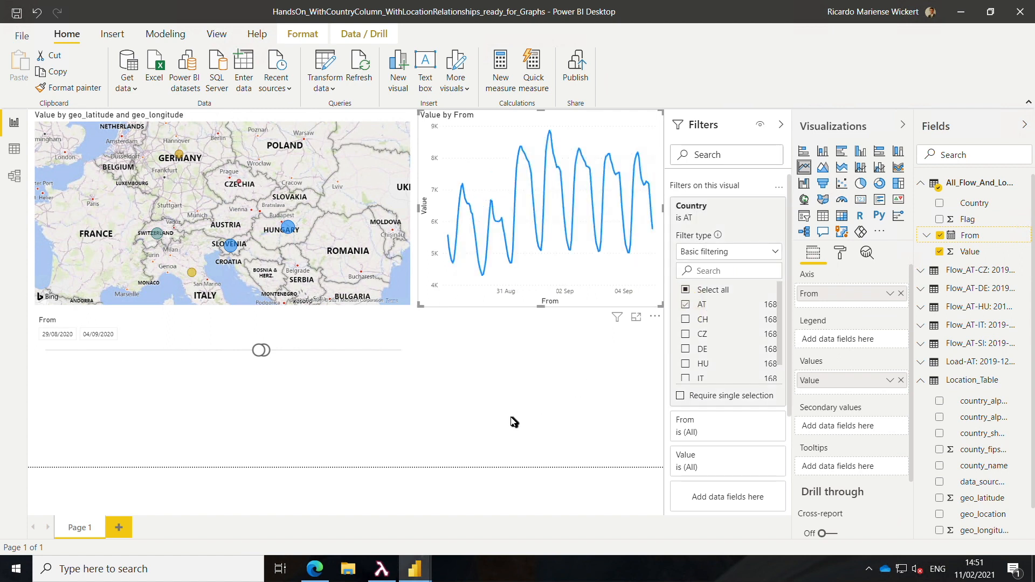